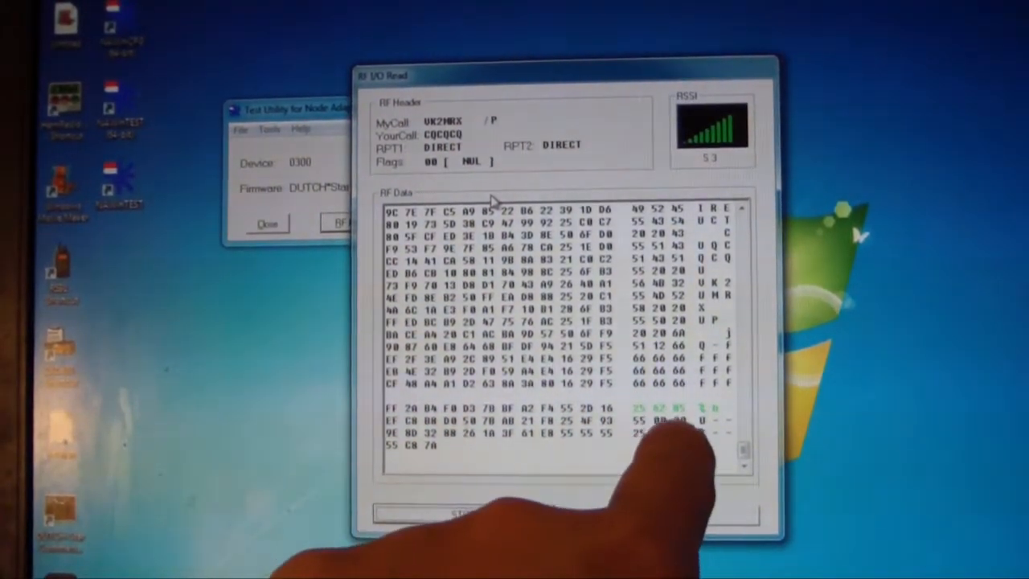
- Read the live RF header (CQCQCQ via DIRECT) and RF data in RF I/O Read
left_click(465, 512)
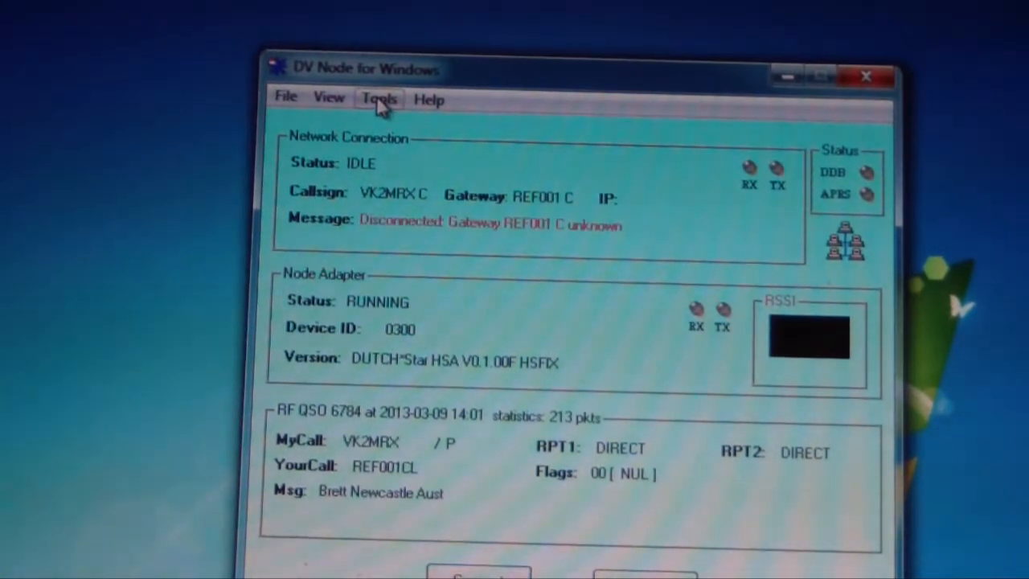
- Attempt the DPlus link to REF001 C, then drop it by RF command
left_click(379, 98)
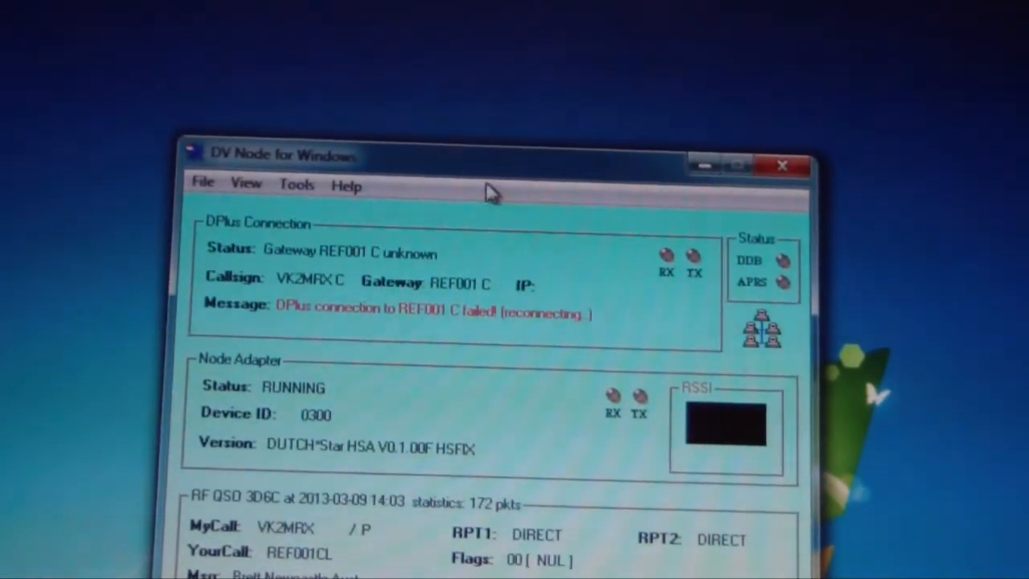
mouse_move(450, 338)
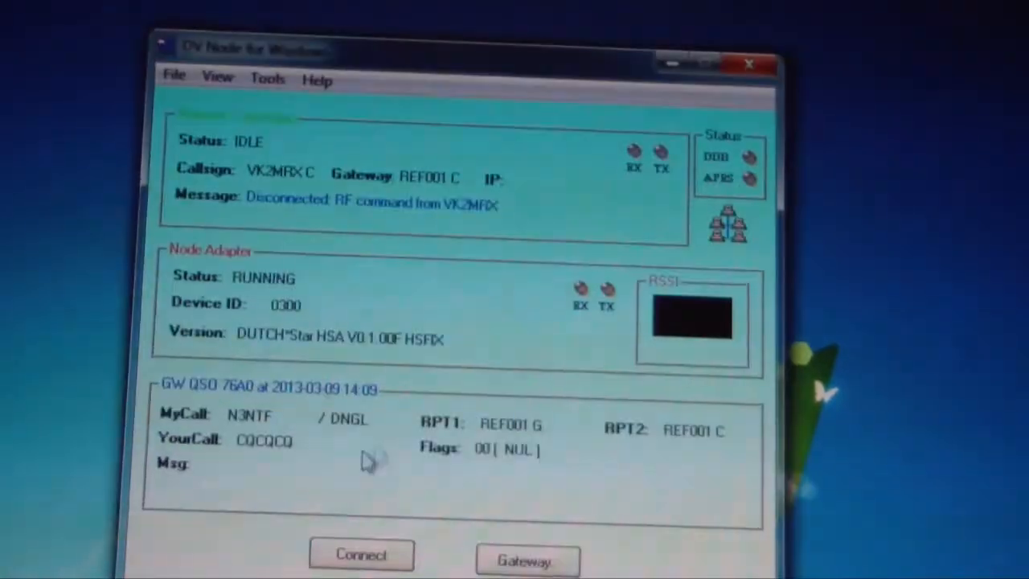
mouse_move(507, 337)
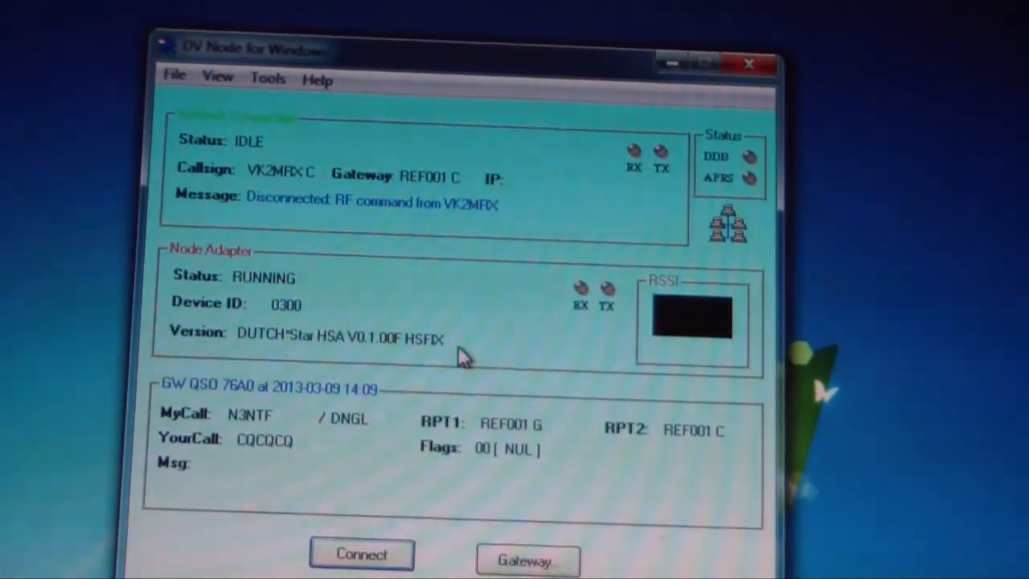
mouse_move(462, 322)
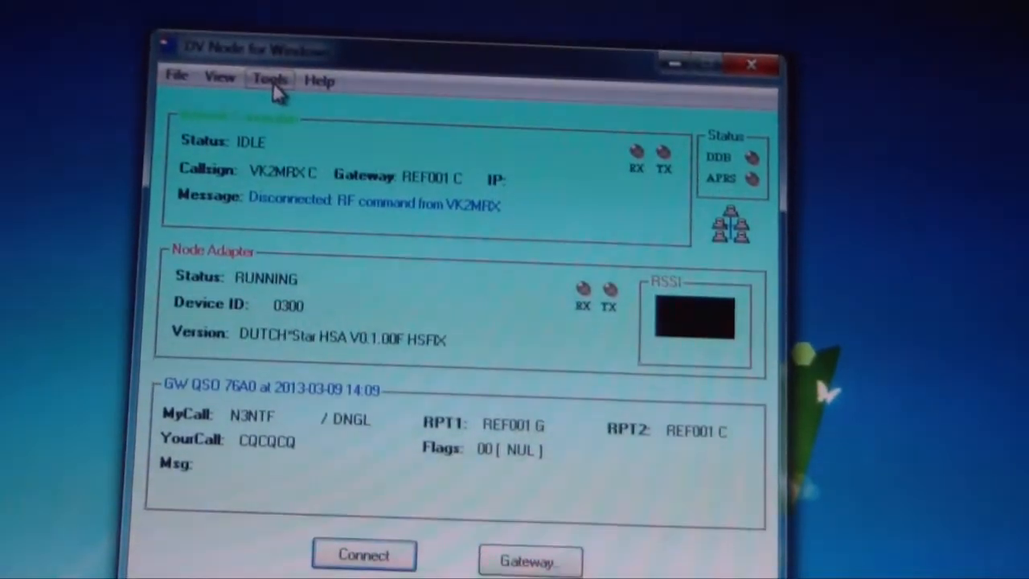
- Set the Options callsign server to AA4RC Callsign Server (dstarns.opendstar.org) and confirm
left_click(270, 77)
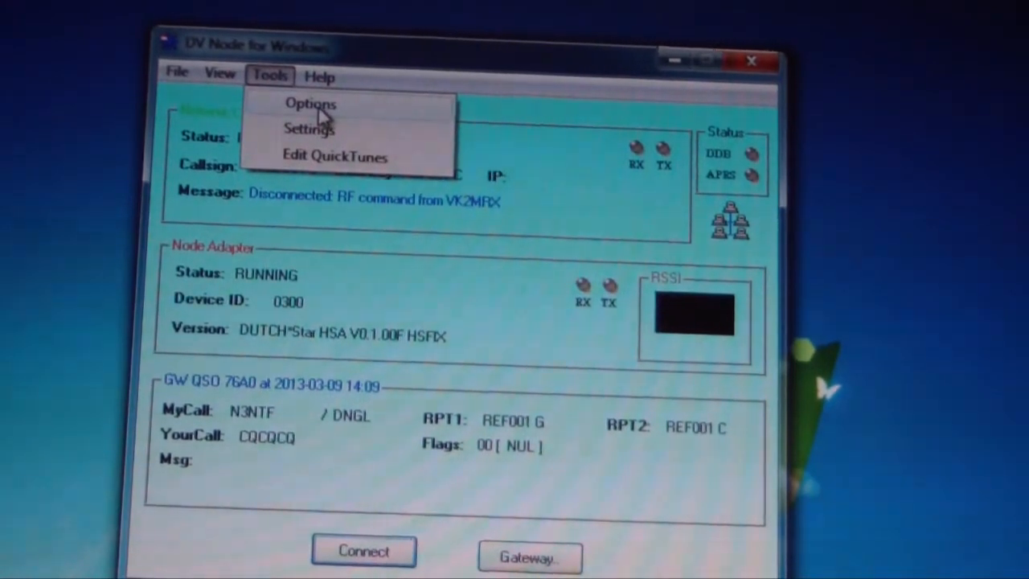
left_click(310, 103)
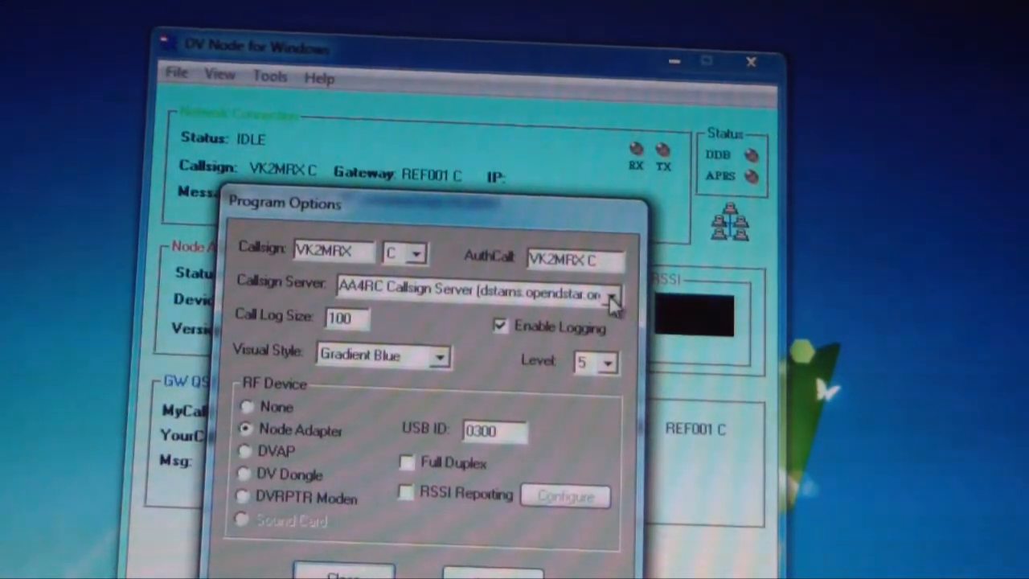
left_click(611, 292)
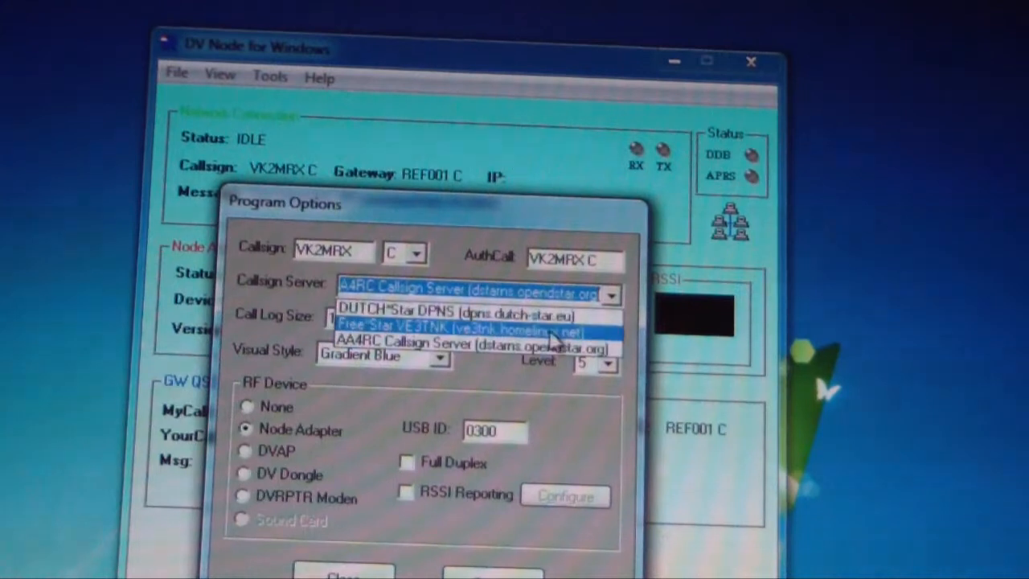
left_click(458, 311)
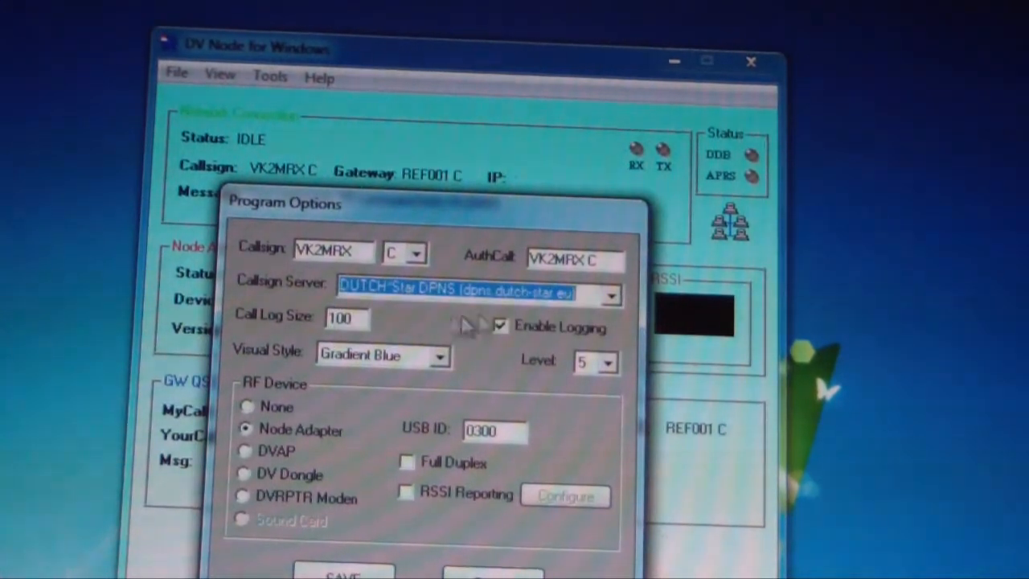
left_click(610, 295)
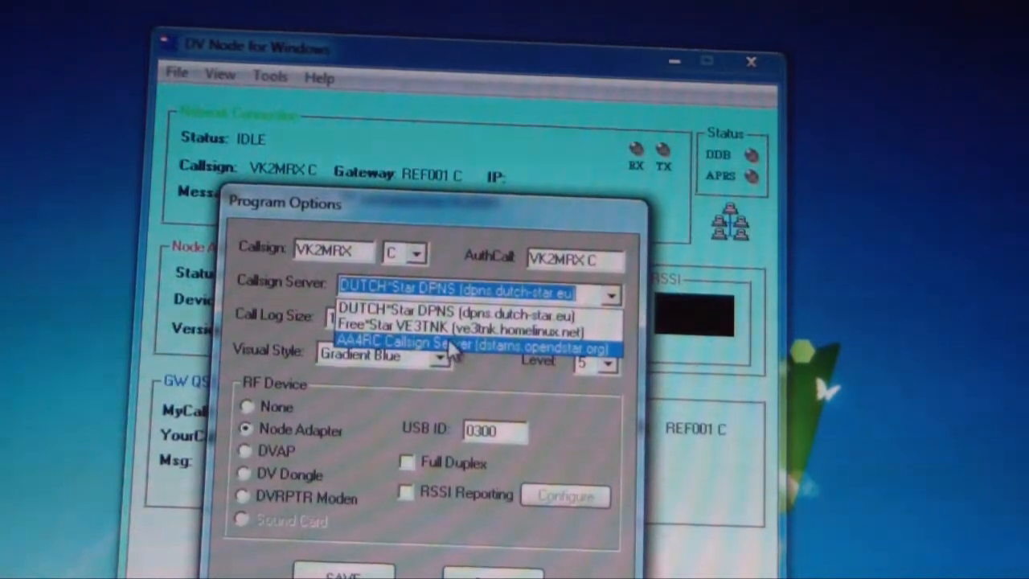
mouse_move(482, 354)
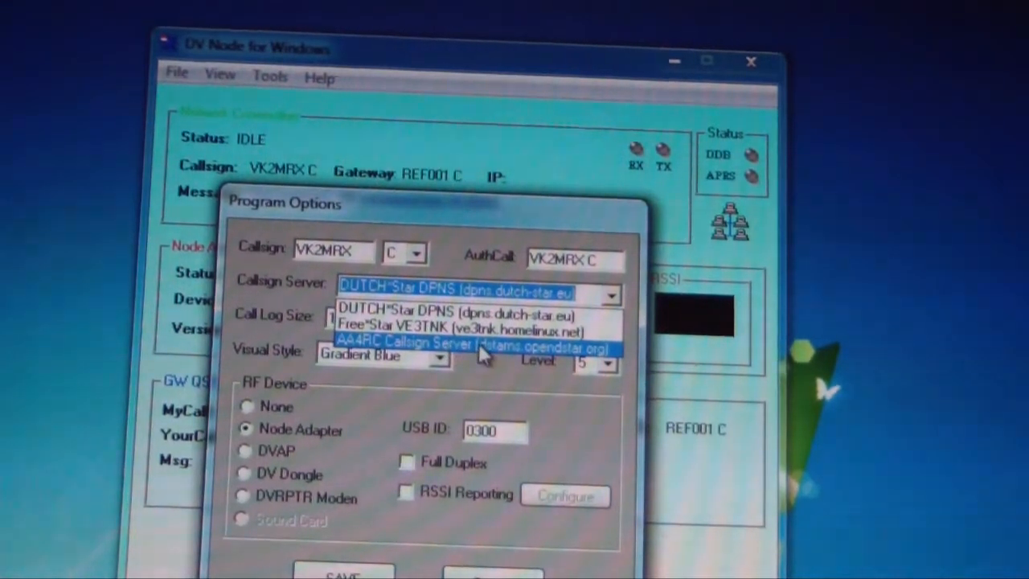
left_click(475, 344)
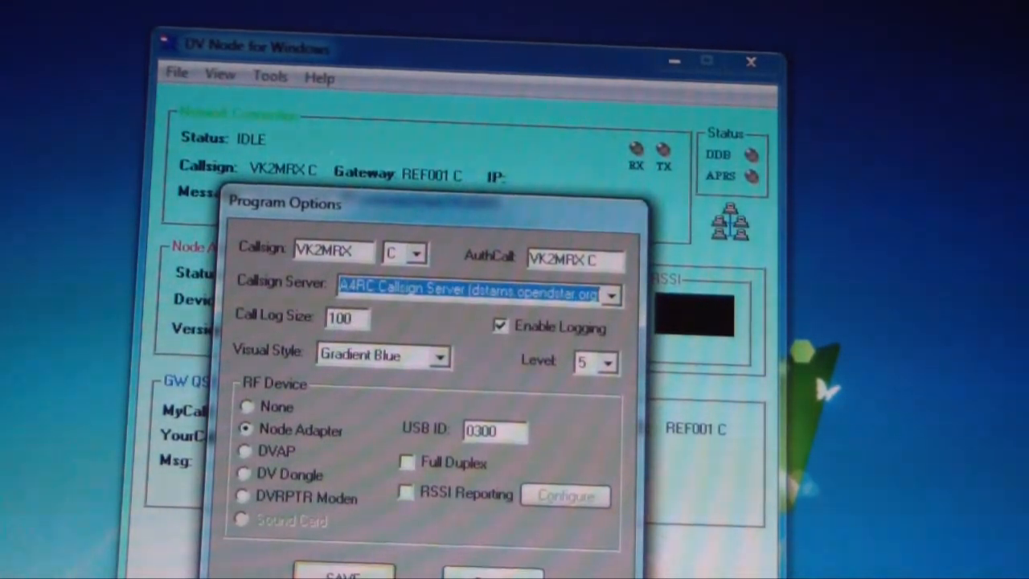
left_click(344, 573)
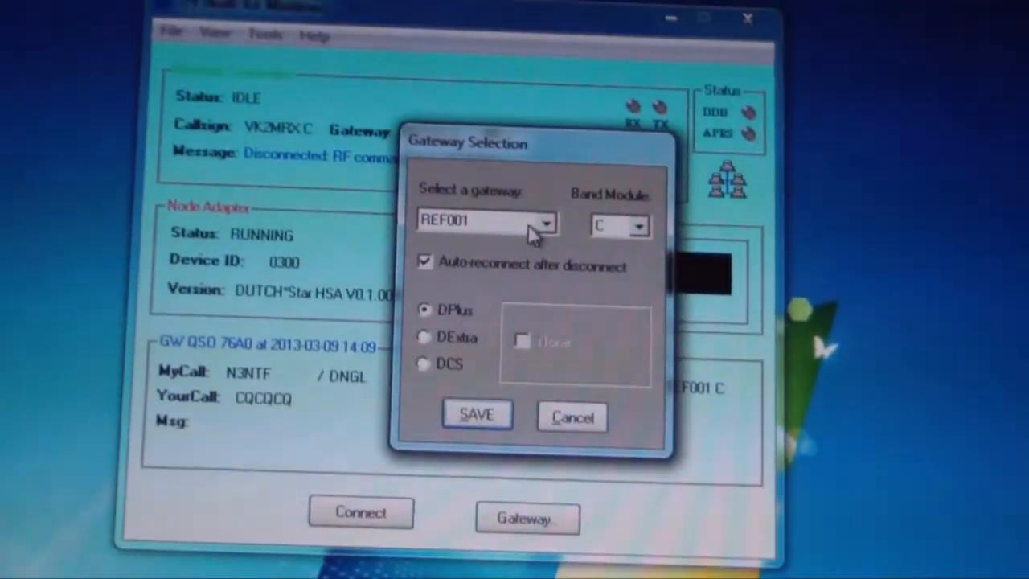
- Cancel Gateway Selection unchanged, then review and close the program options
left_click(546, 221)
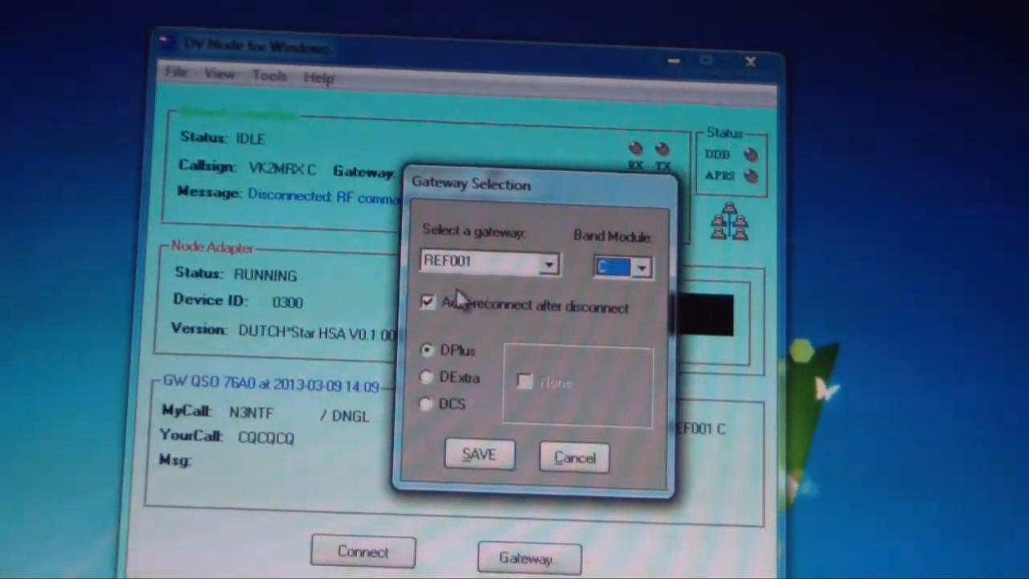
mouse_move(502, 290)
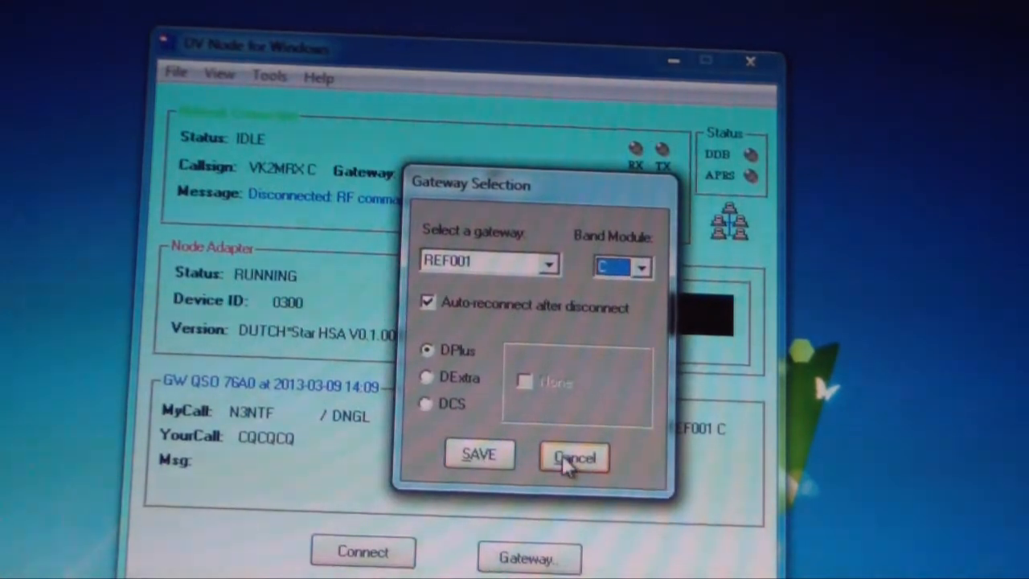
left_click(574, 457)
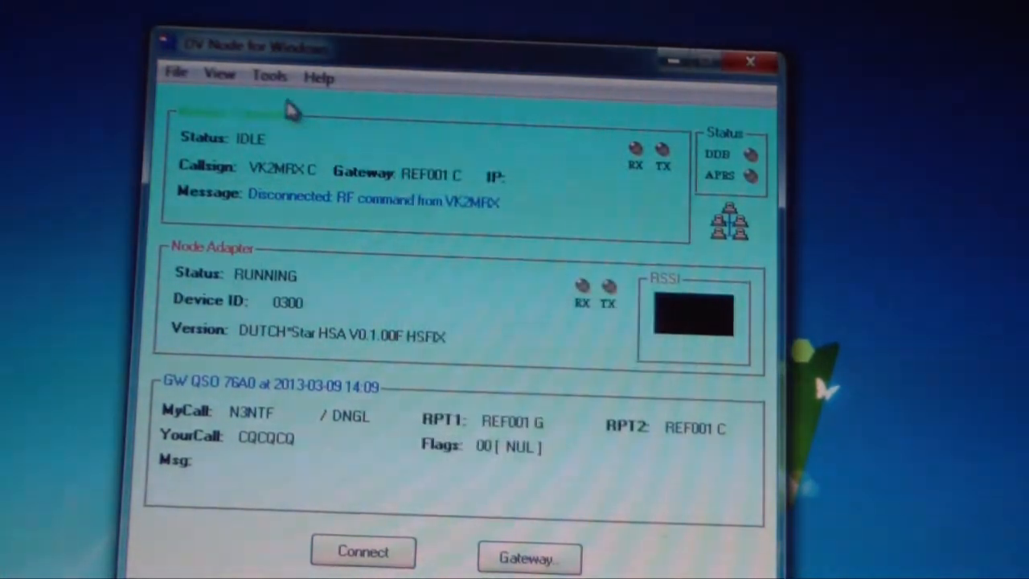
left_click(269, 77)
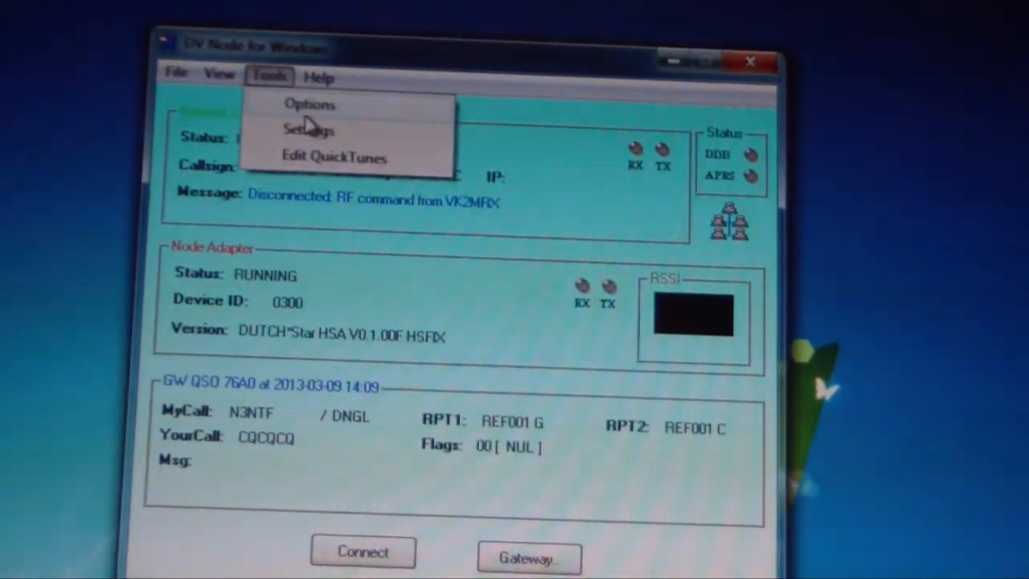
left_click(310, 103)
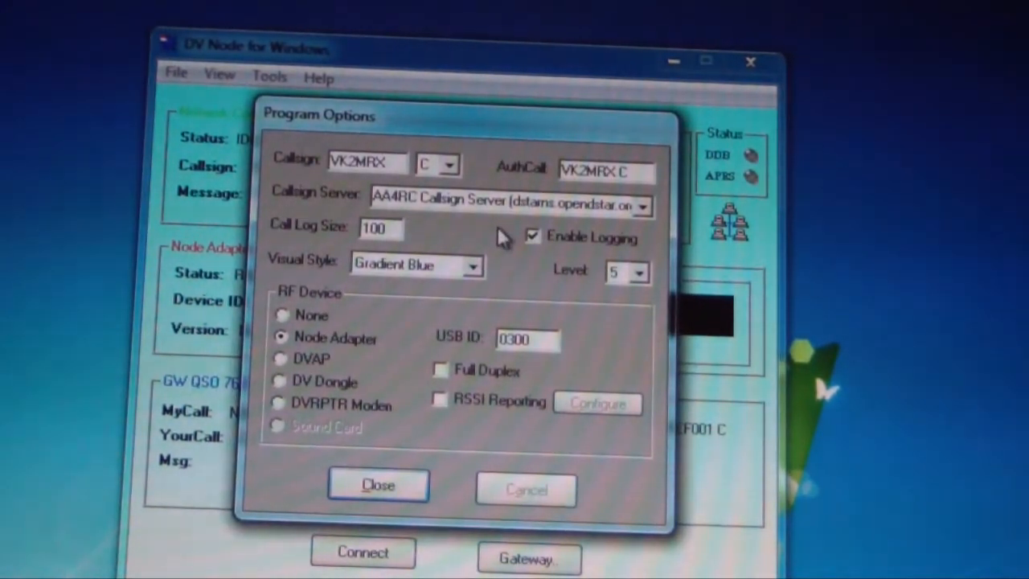
left_click(378, 485)
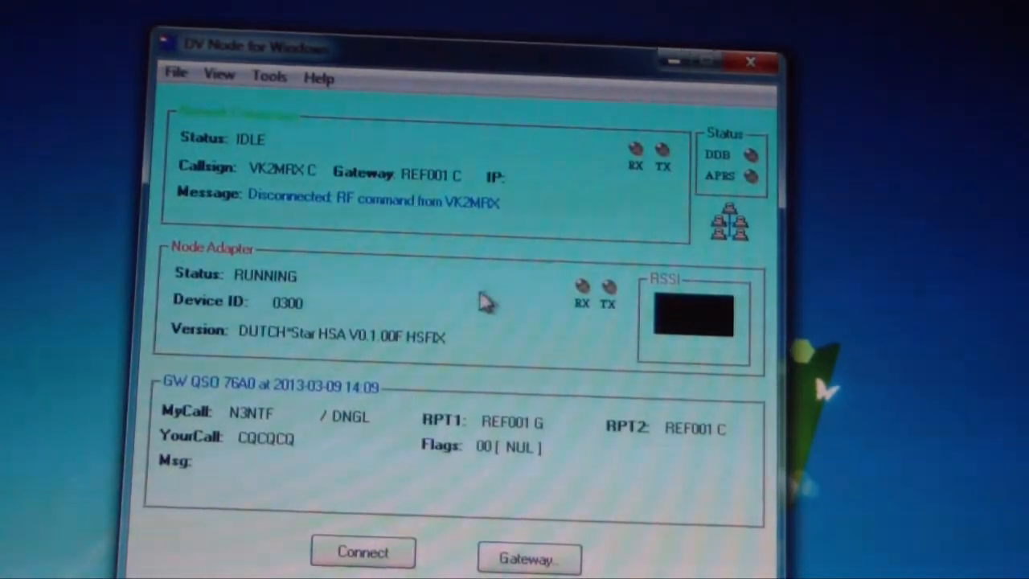
mouse_move(466, 346)
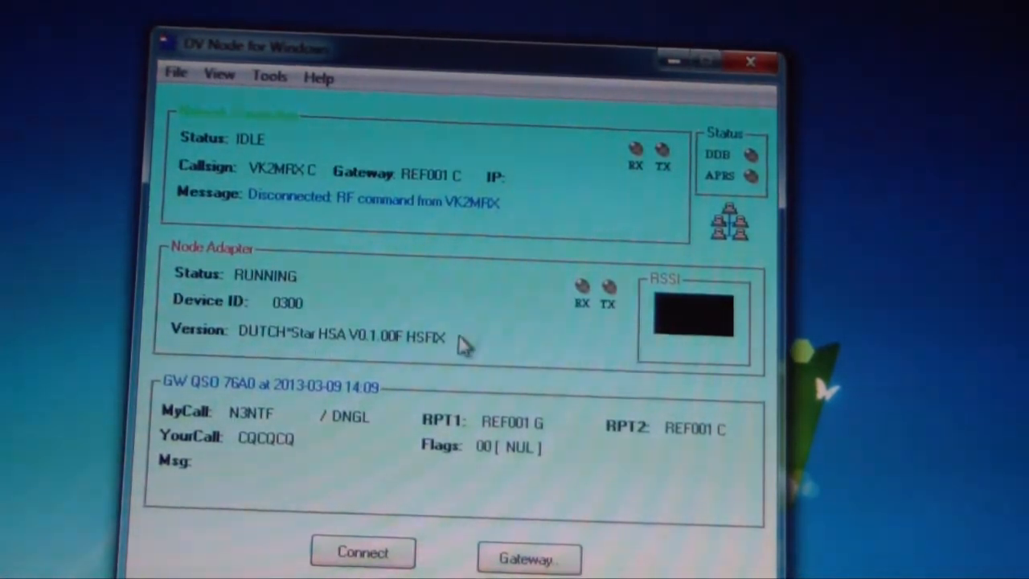
mouse_move(458, 514)
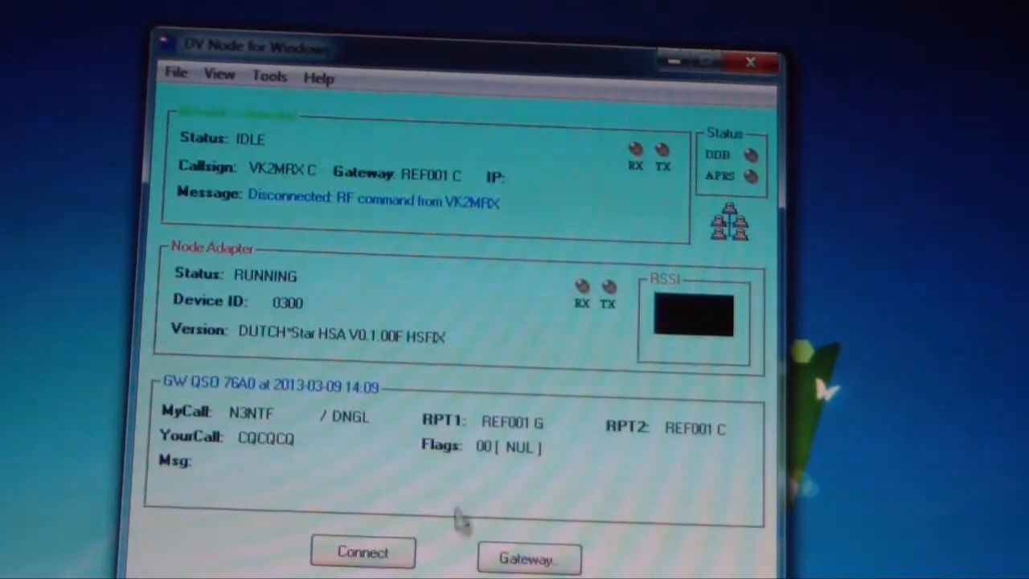
left_click(528, 557)
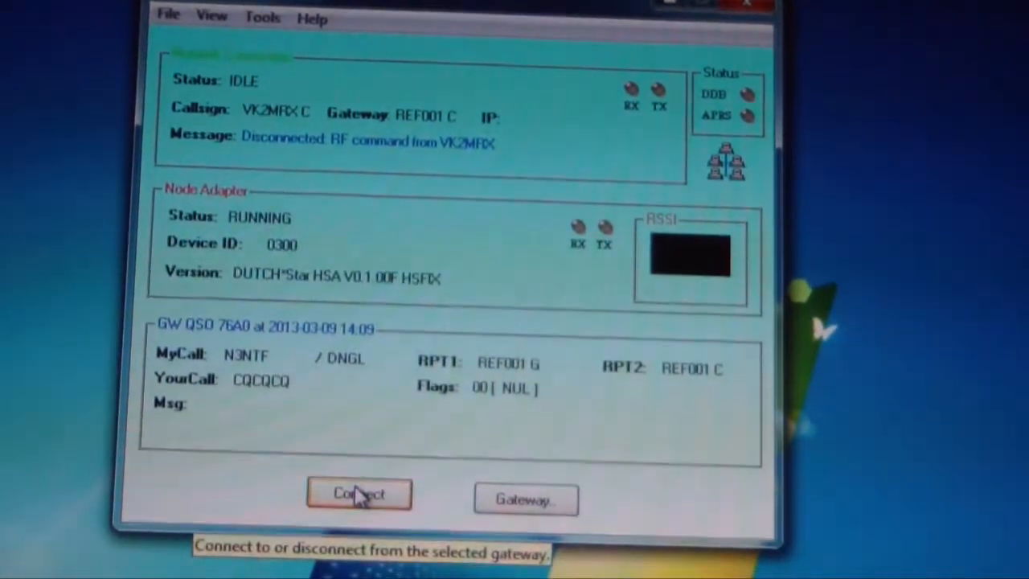
left_click(359, 493)
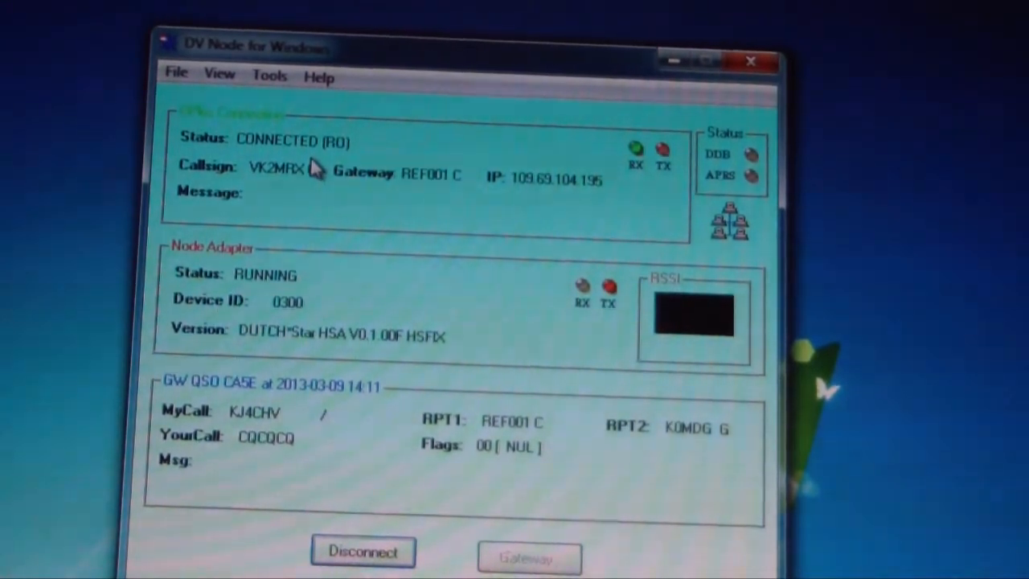
type("JUSTIN IN STL")
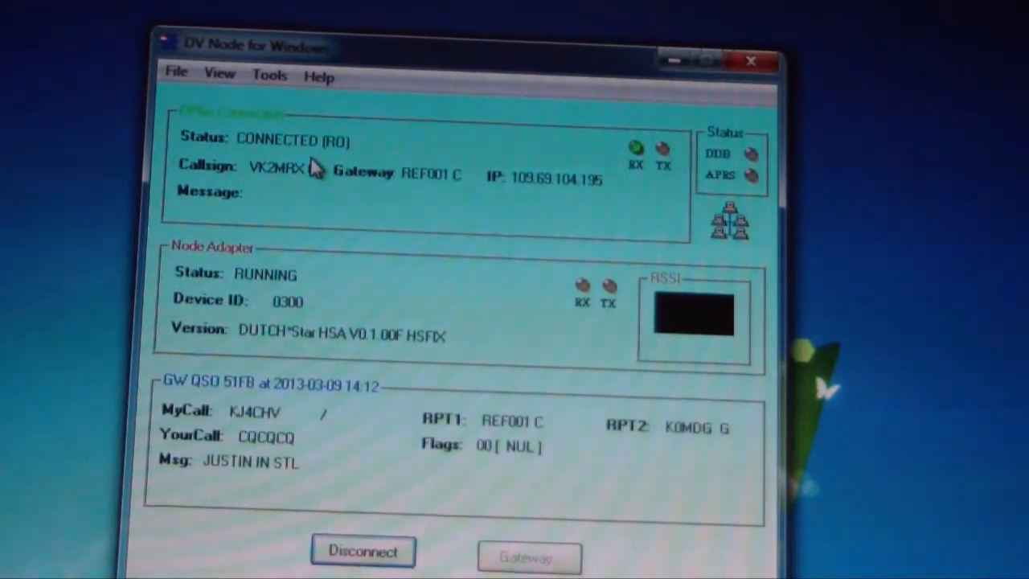
- Disconnect from REF001 C and close DV Node for Windows
left_click(363, 551)
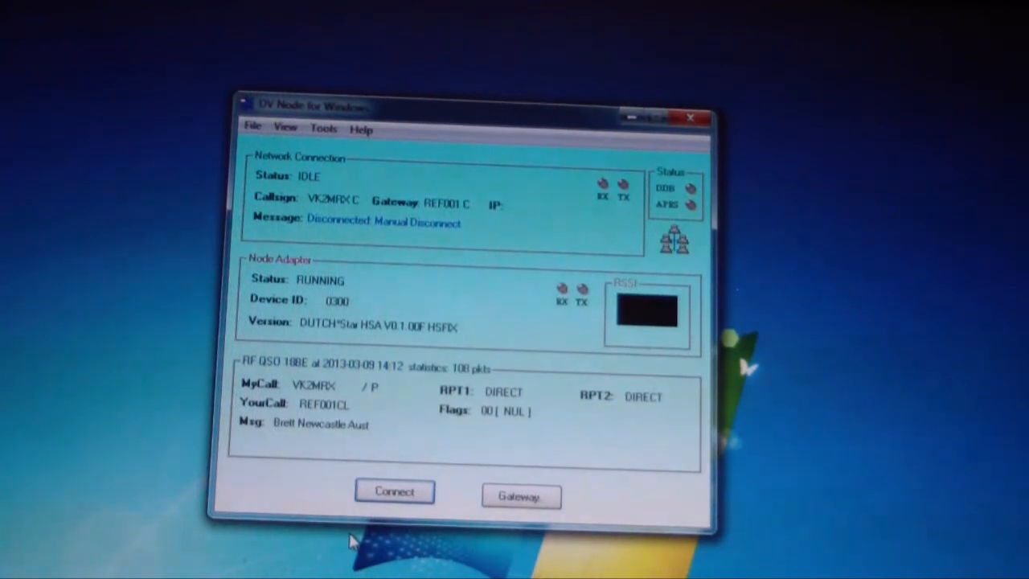
left_click(394, 491)
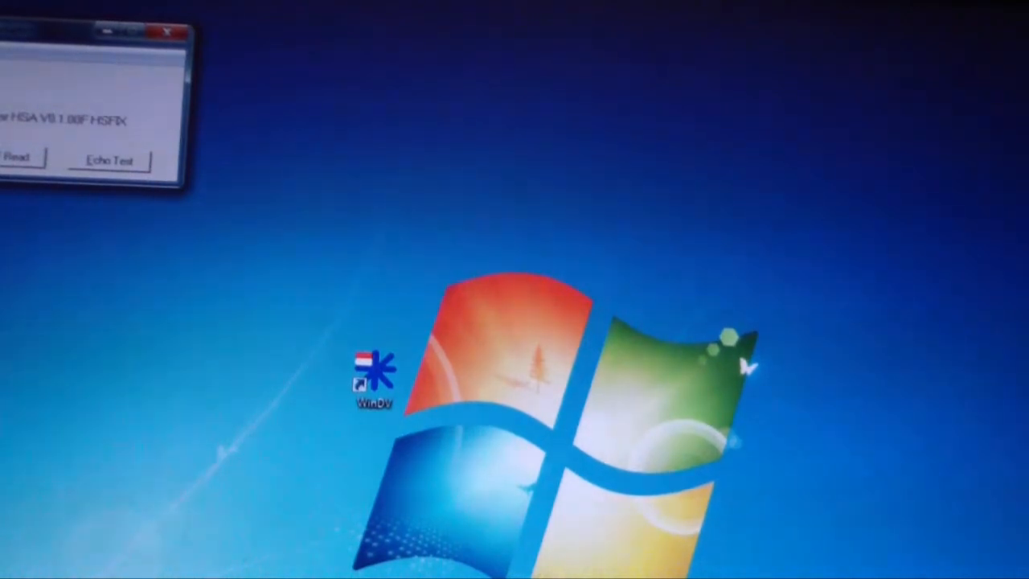
- Launch WinDV from the desktop and start reading RF header and data
double_click(371, 376)
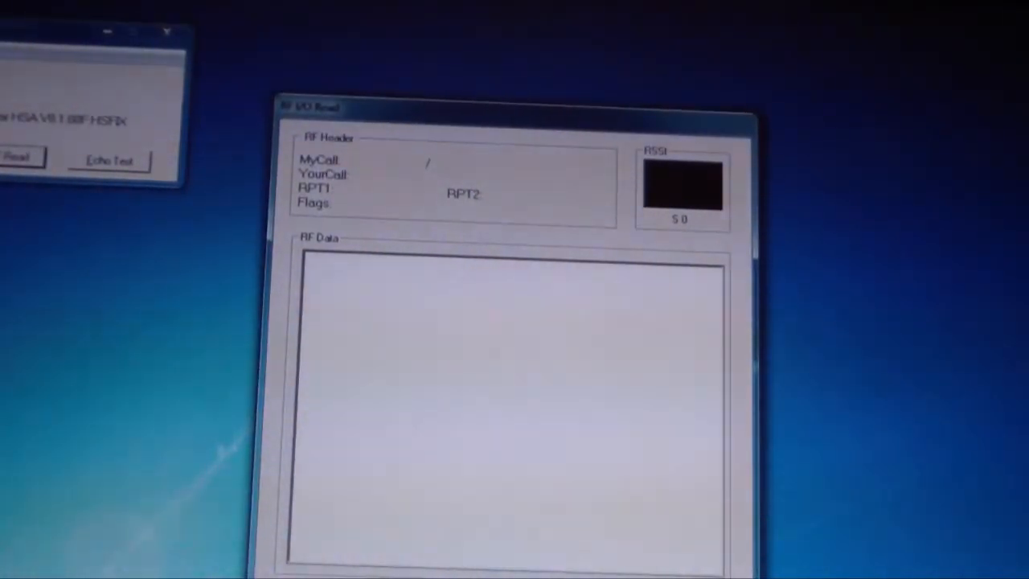
left_click(20, 155)
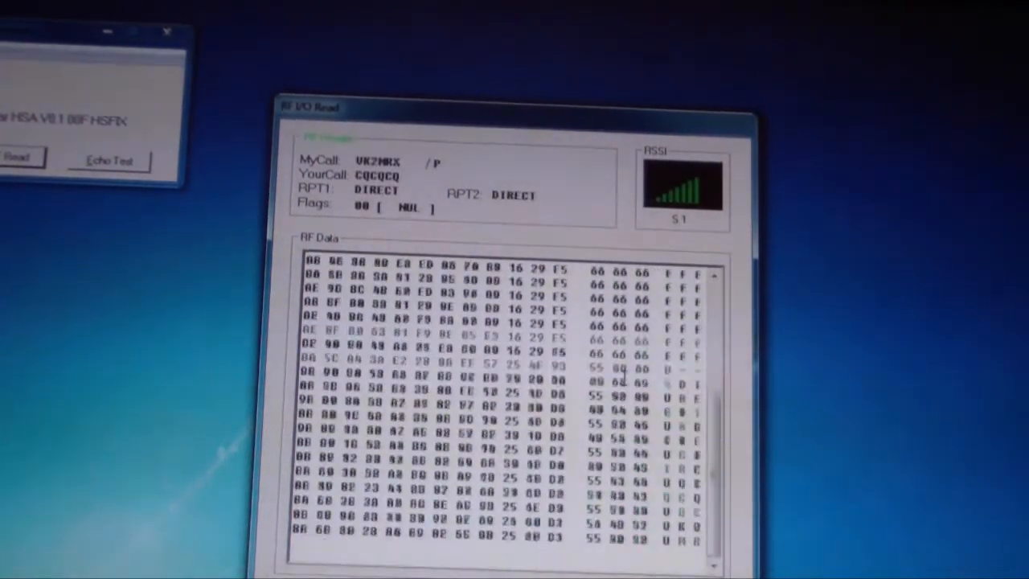